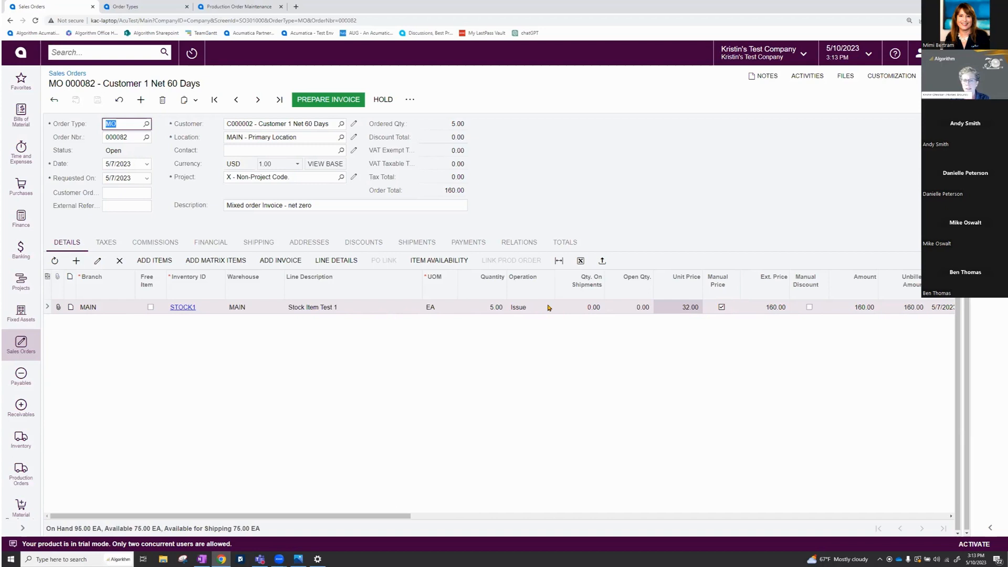
mouse_move(293, 291)
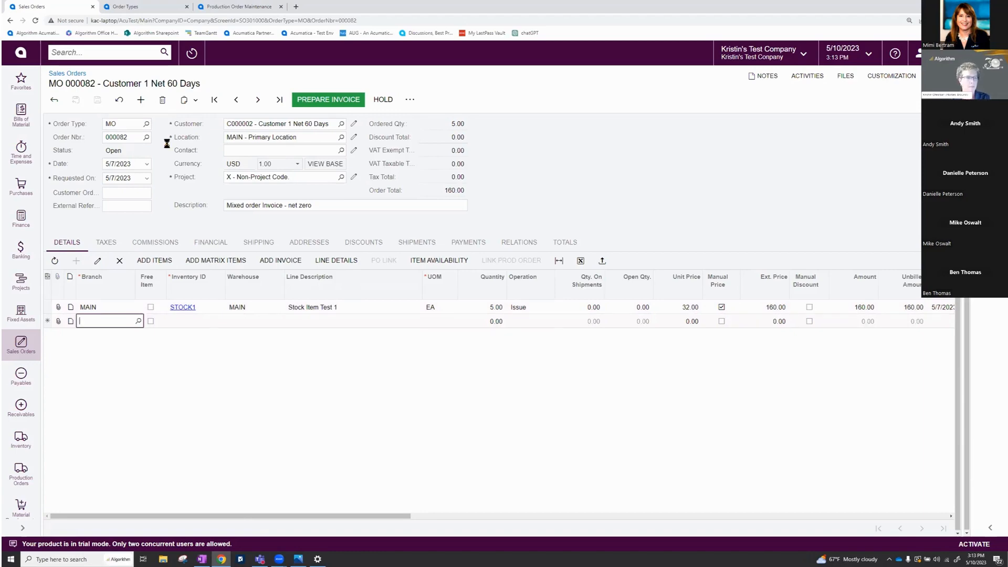
Add a new empty detail line below the STOCK1 issue line on MO 000082
left_click(125, 6)
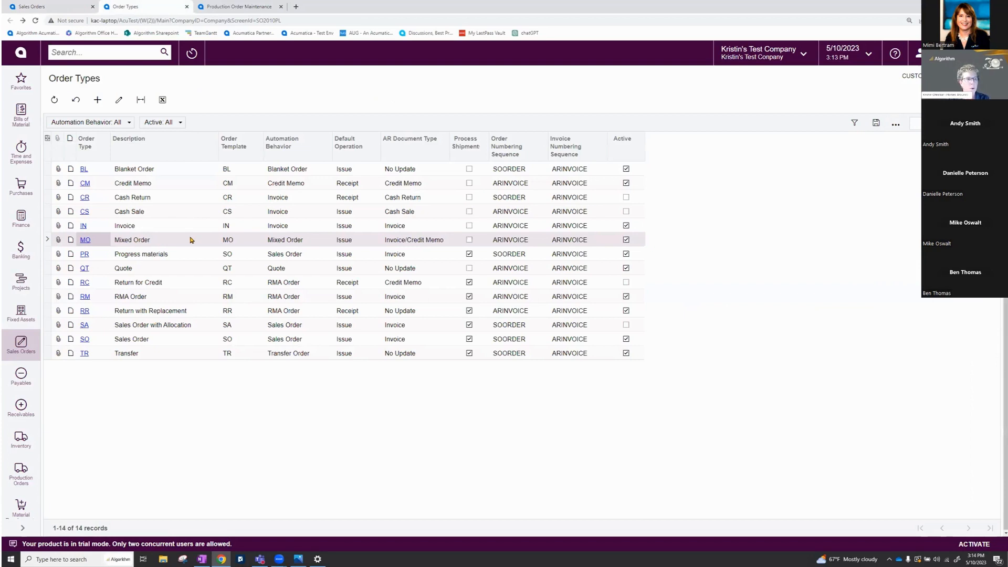
mouse_move(122, 252)
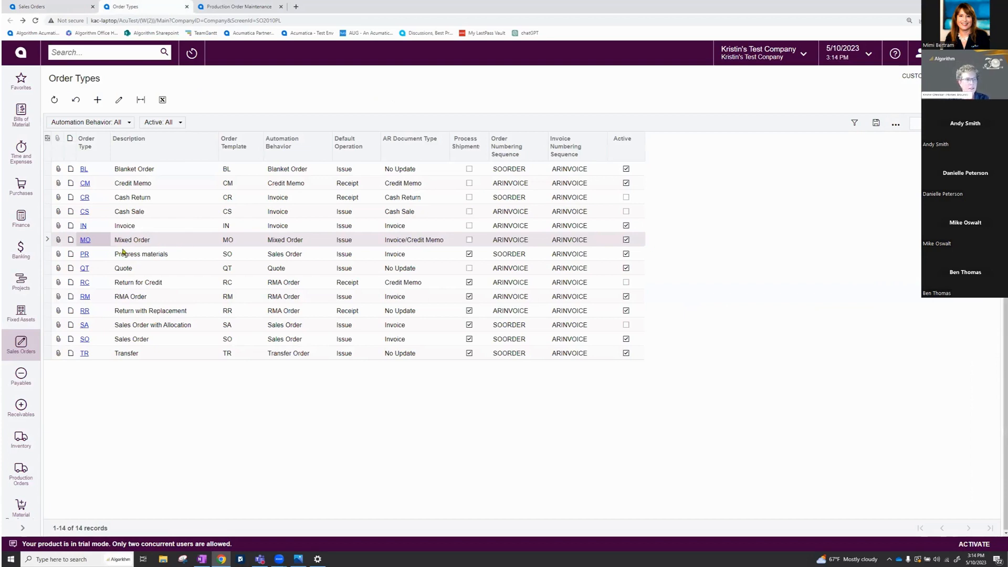
Review the MO Mixed Order row in Order Types, then return to the sales order
left_click(84, 240)
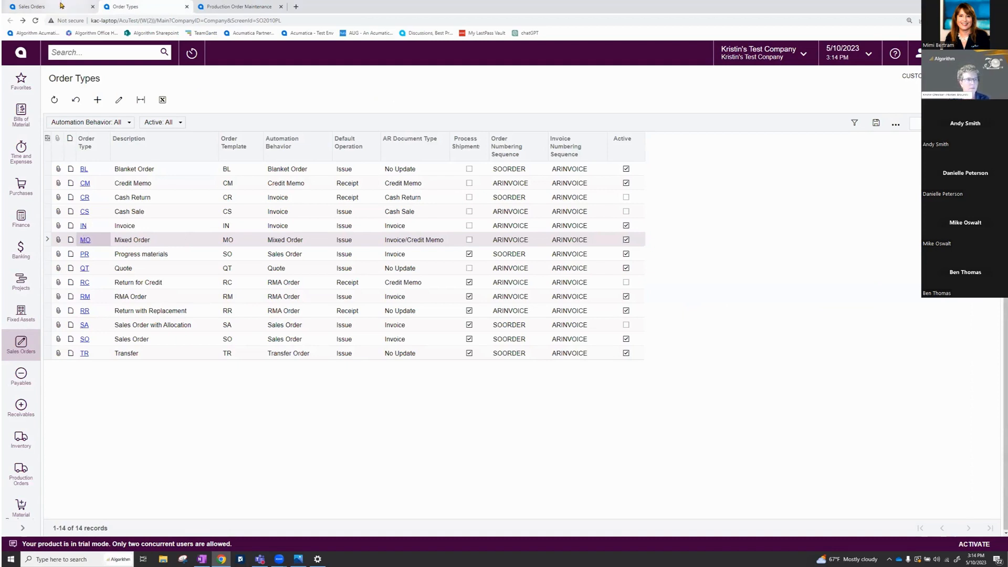
left_click(84, 240)
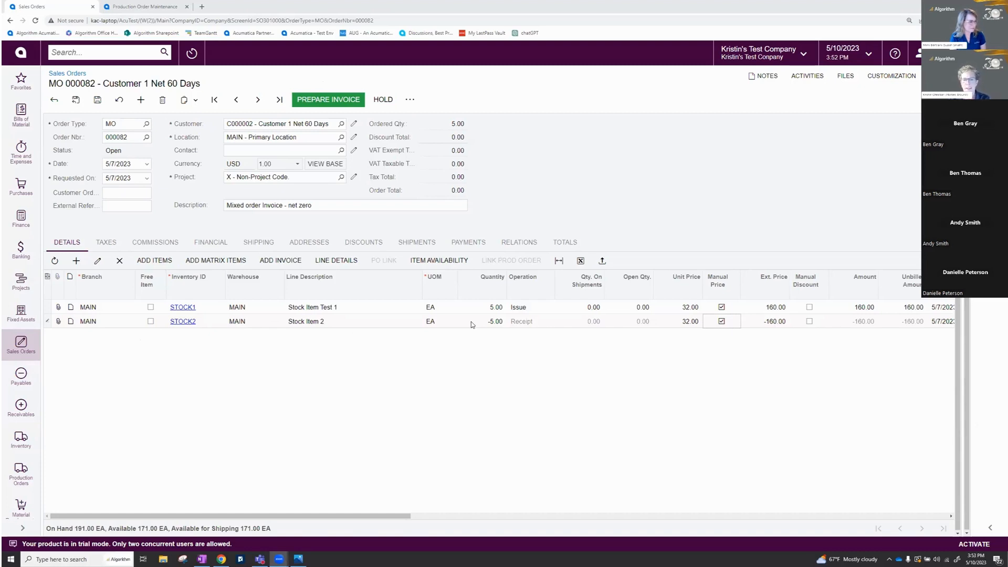
mouse_move(549, 322)
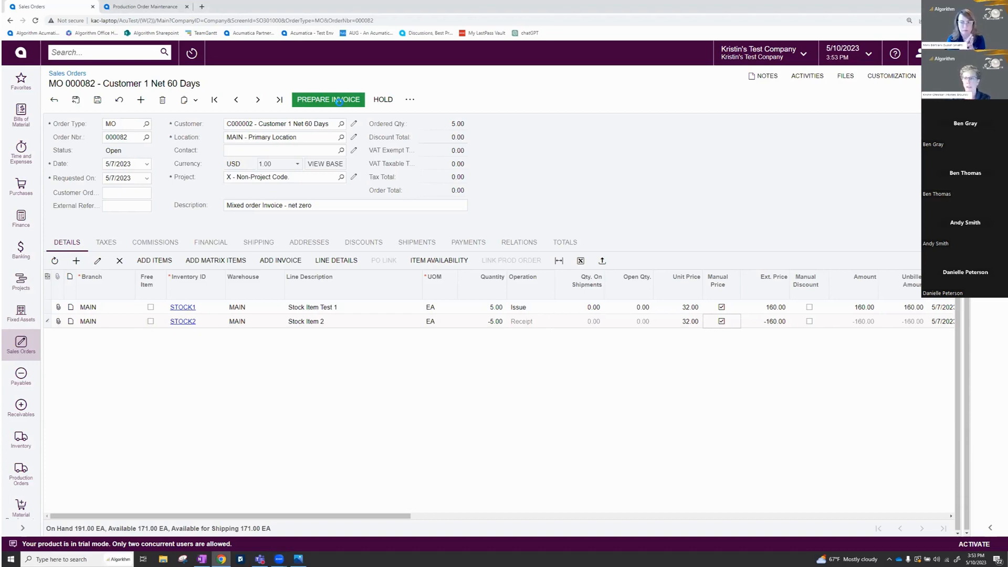
Prepare the net-zero MO 000082 order, with its -5 STOCK2 receipt line, for invoicing
left_click(328, 99)
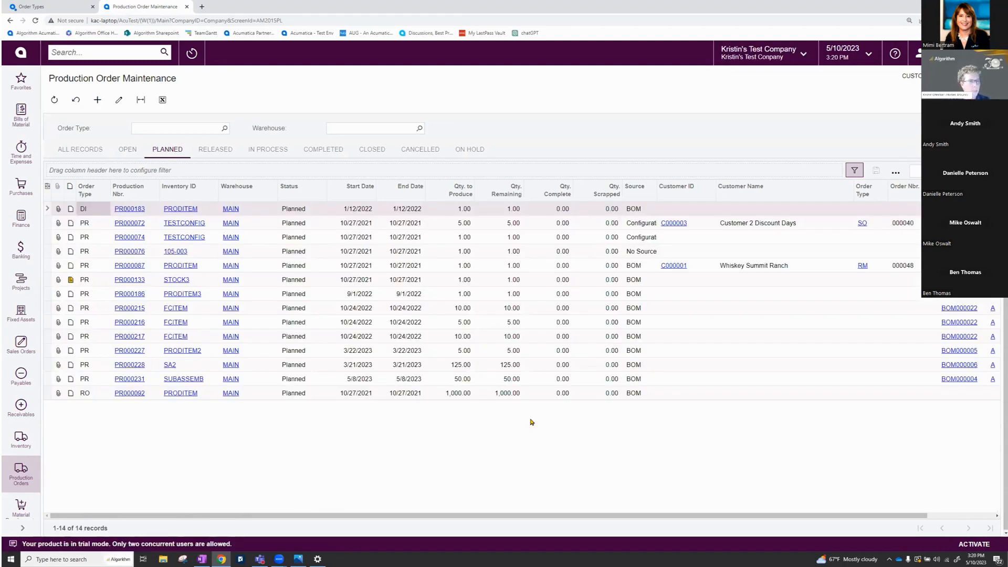
mouse_move(125, 134)
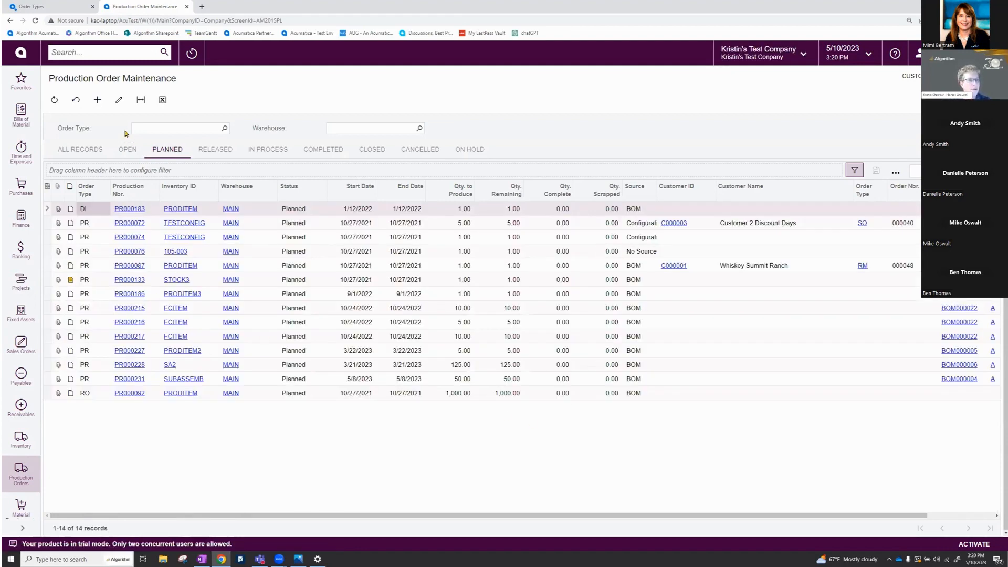
Locate PR000230 on page 2 of open production orders and open it
left_click(127, 149)
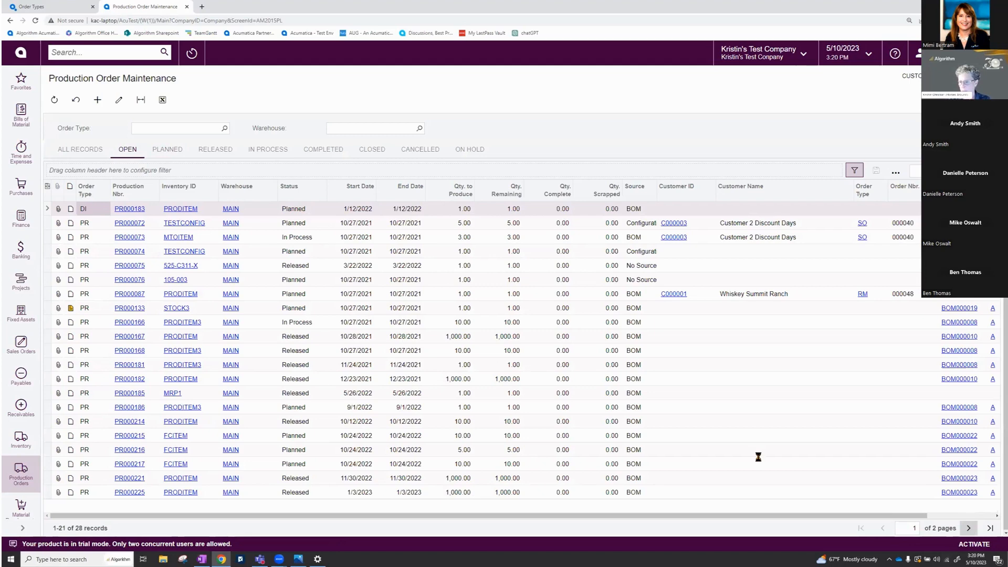
left_click(967, 528)
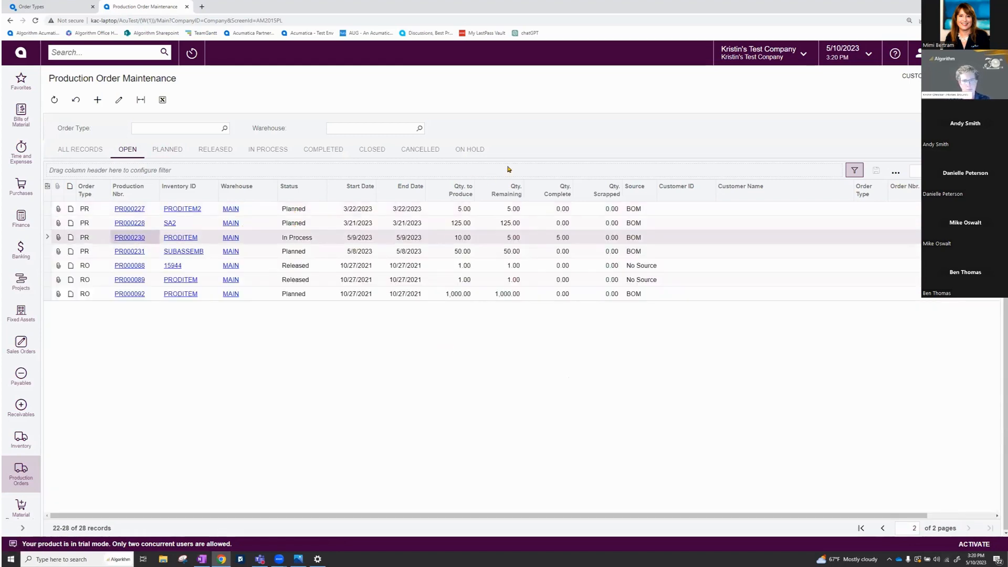
left_click(97, 100)
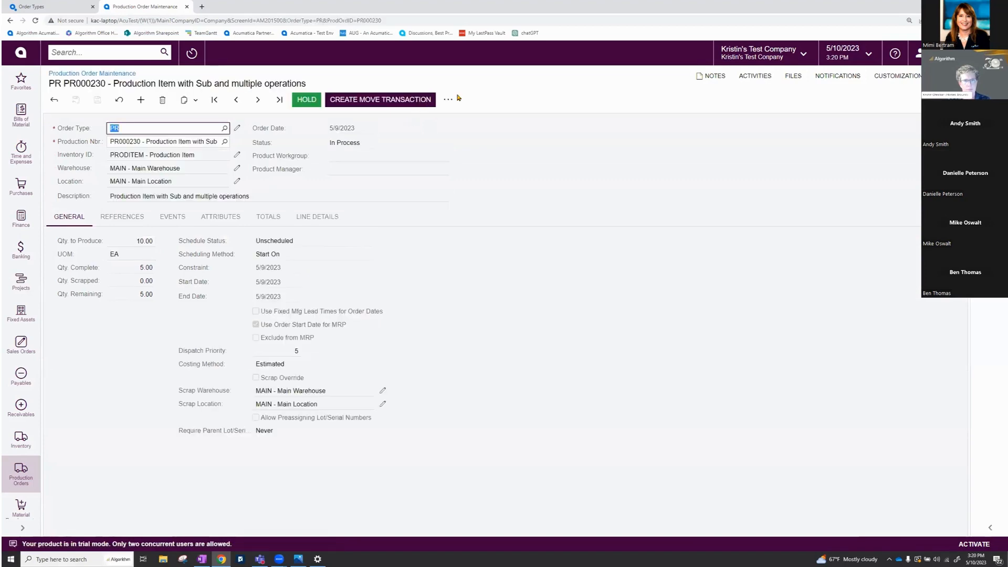
left_click(448, 100)
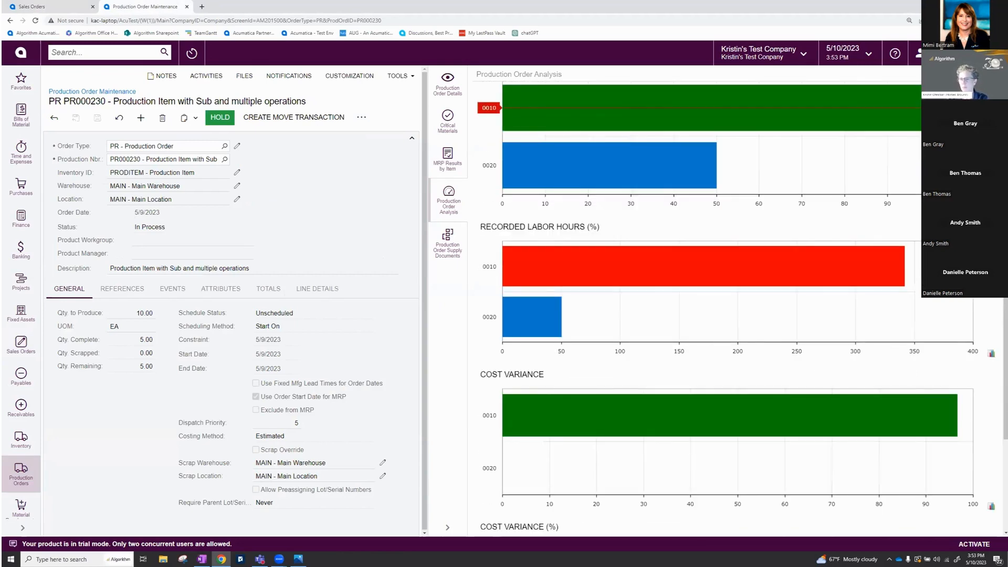
Show the Production Order Supply Documents side panel for PR000230, listing no records
scroll("down", 3)
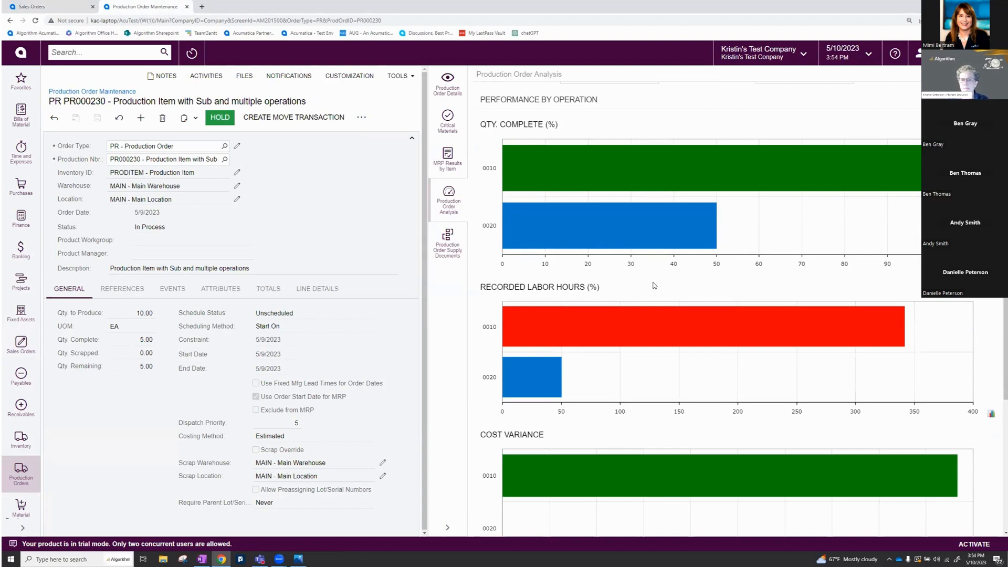
left_click(447, 239)
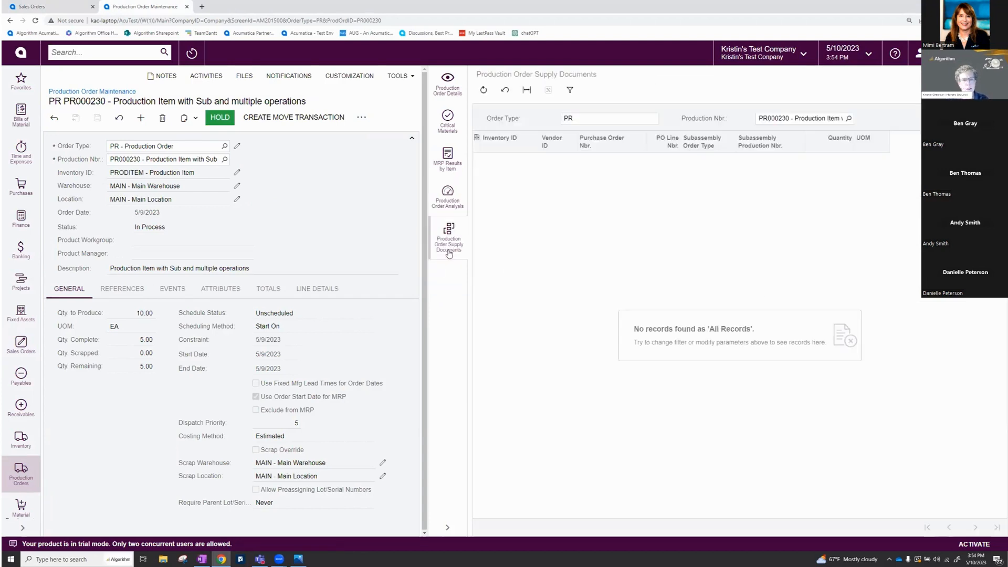